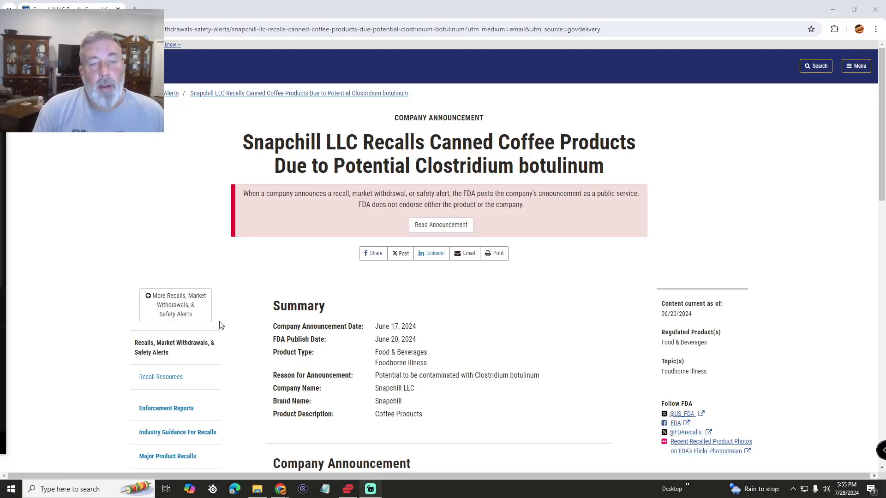
mouse_move(451, 188)
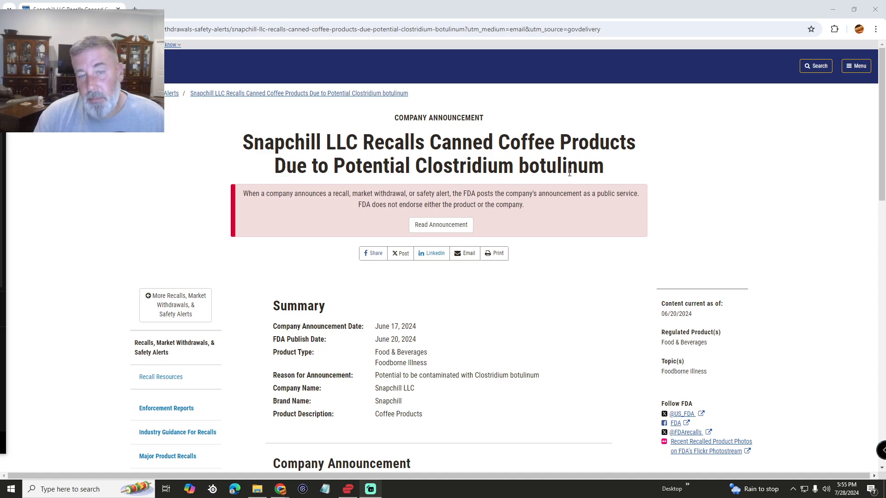
mouse_move(429, 170)
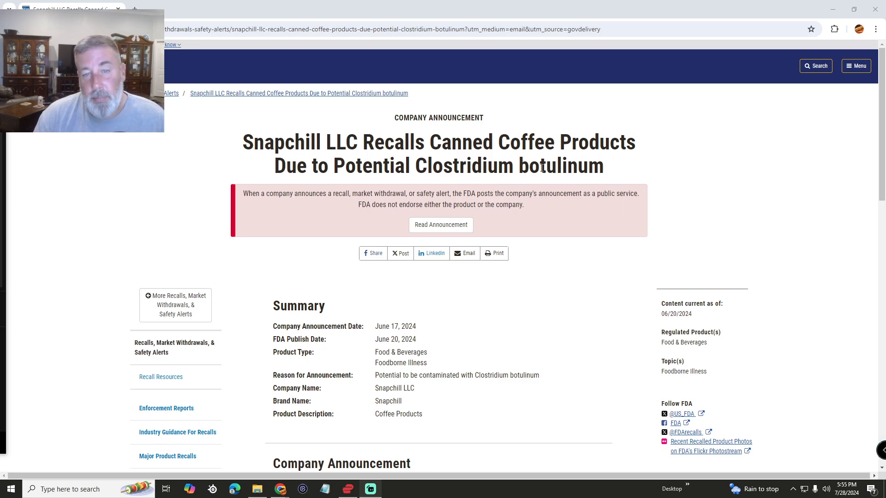
- Scroll past the Summary to the Company Announcement with distribution details and affected can sizes
scroll(down, 3)
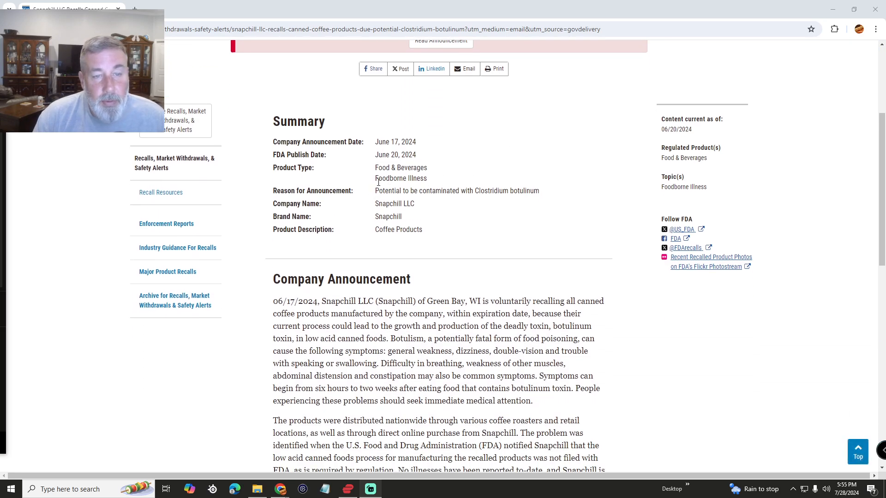
scroll(down, 3)
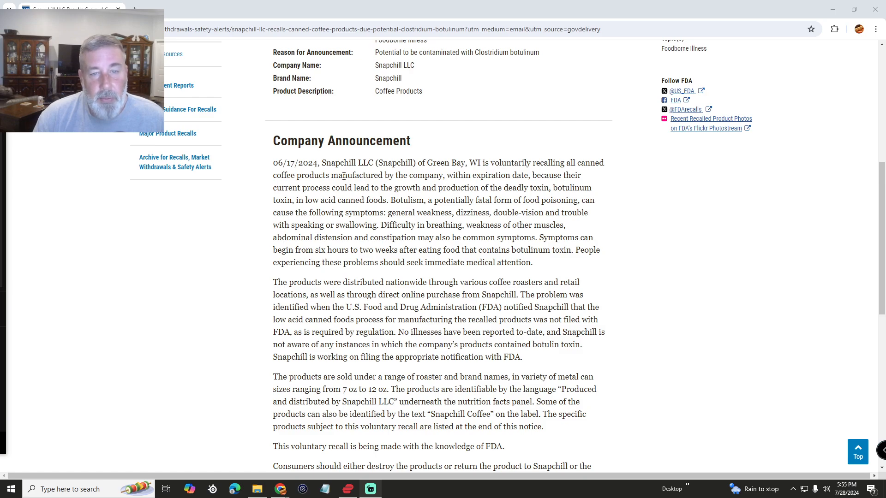
mouse_move(310, 191)
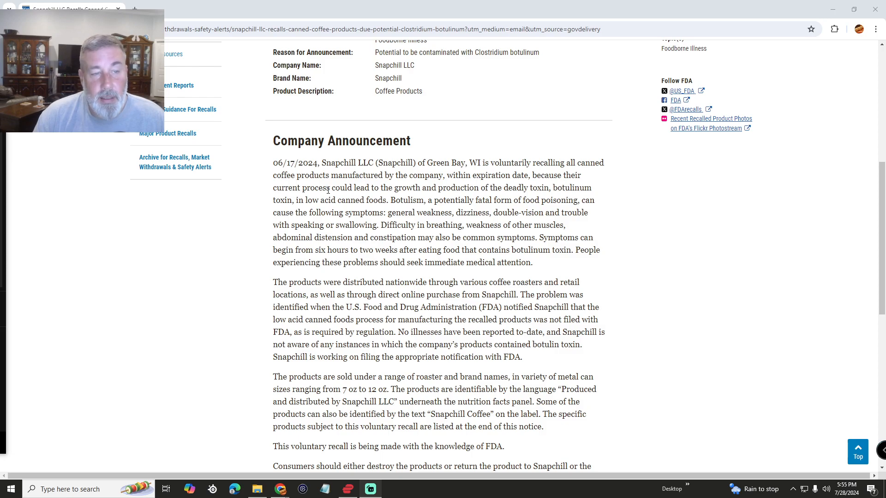
mouse_move(384, 202)
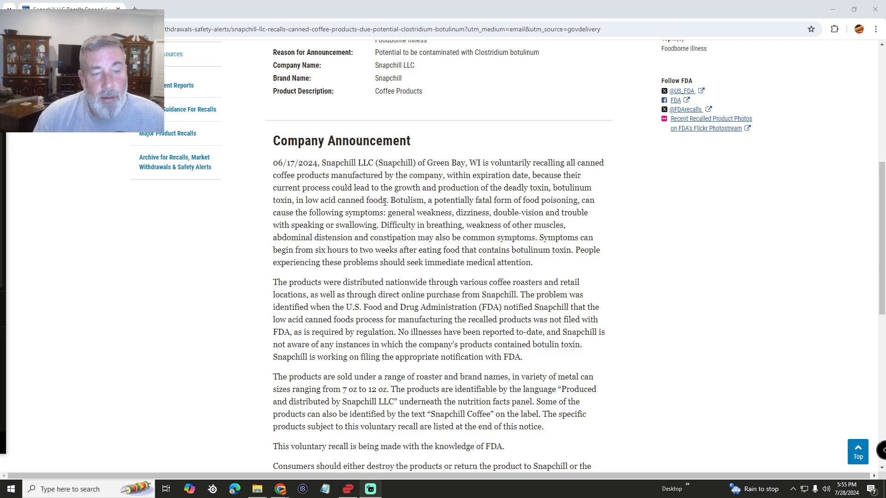
mouse_move(441, 205)
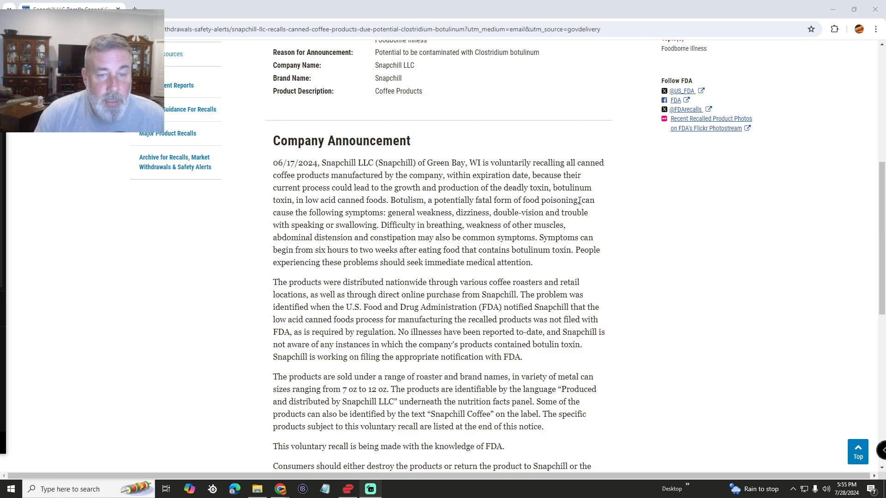
mouse_move(366, 223)
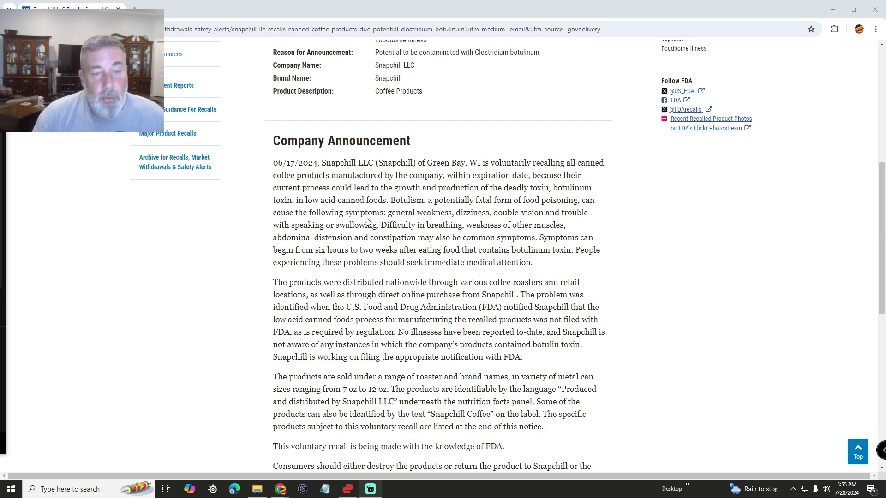
mouse_move(579, 213)
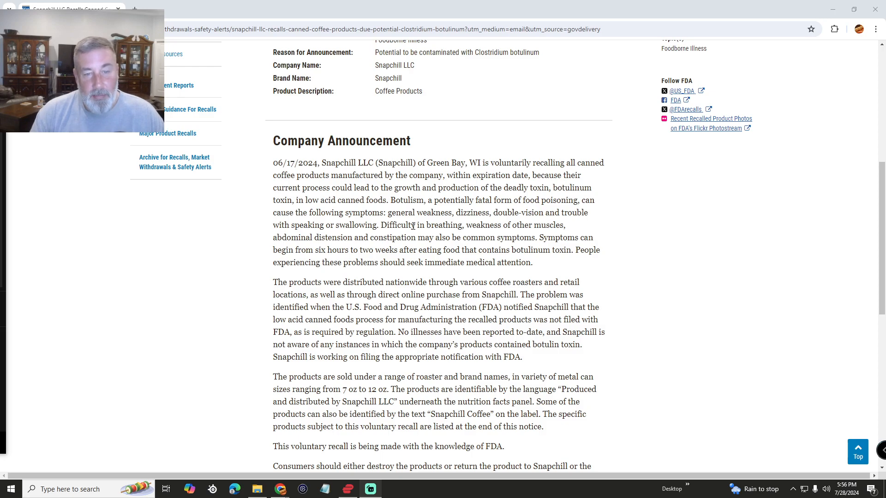
- Scroll to the announcement's end showing refund instructions, Product List link and company contacts
scroll(down, 3)
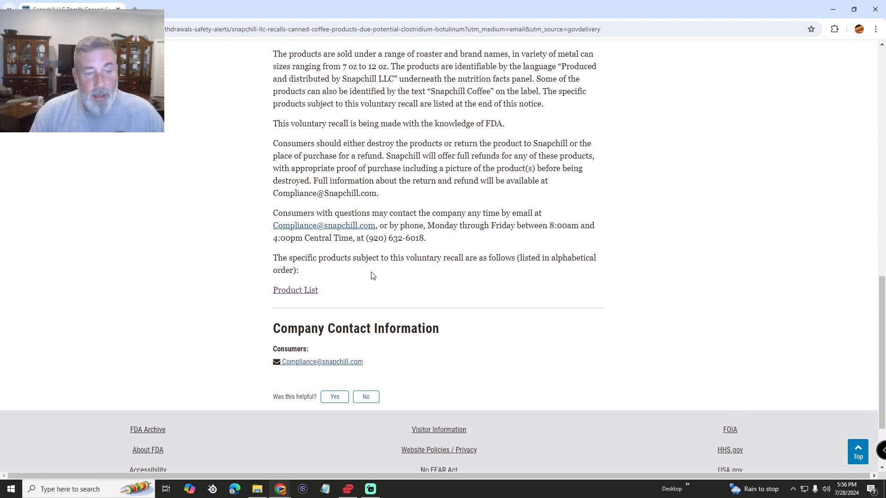
- Open the Snapchill product list PDF and scroll through all 9 pages to the Wild Goose Coffee entries
click(294, 290)
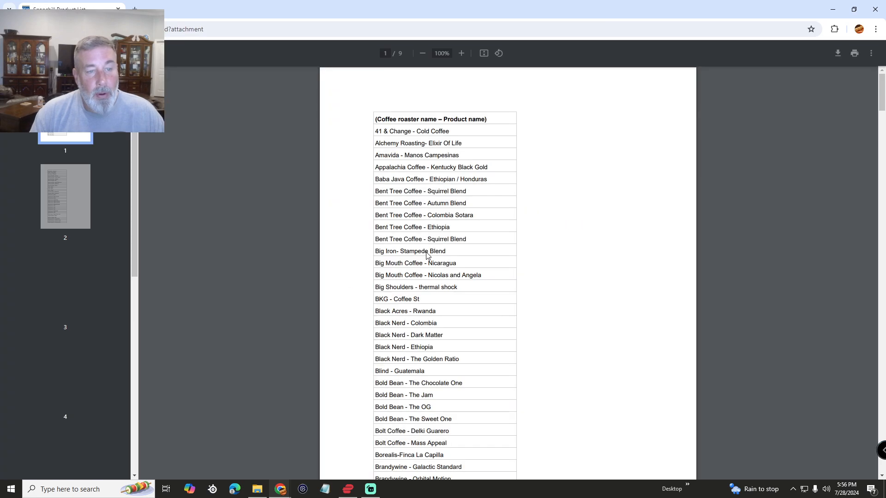
scroll(down, 3)
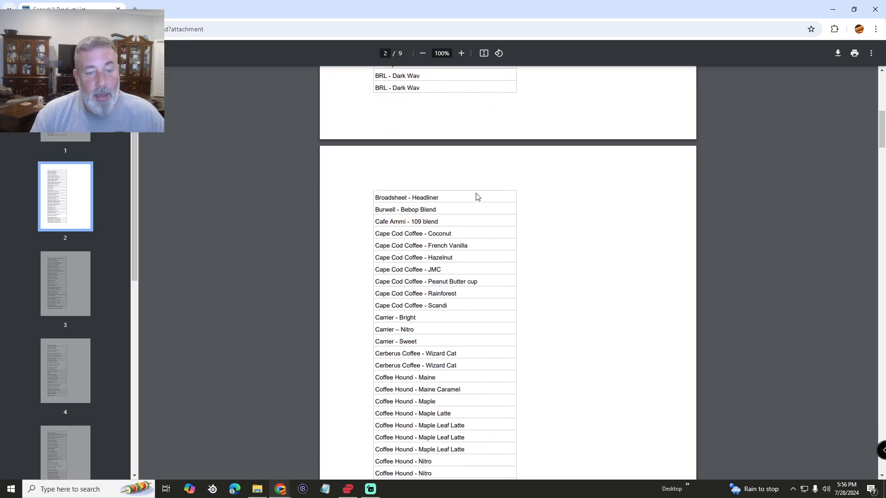
scroll(up, 3)
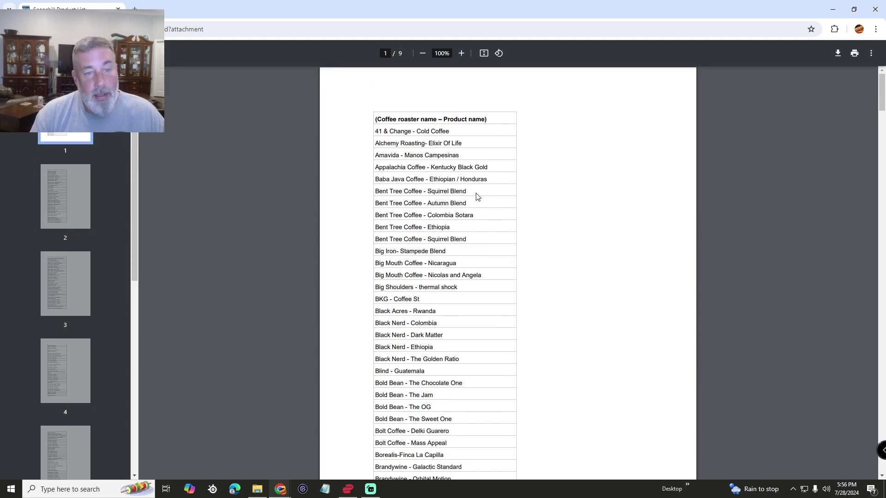
scroll(down, 3)
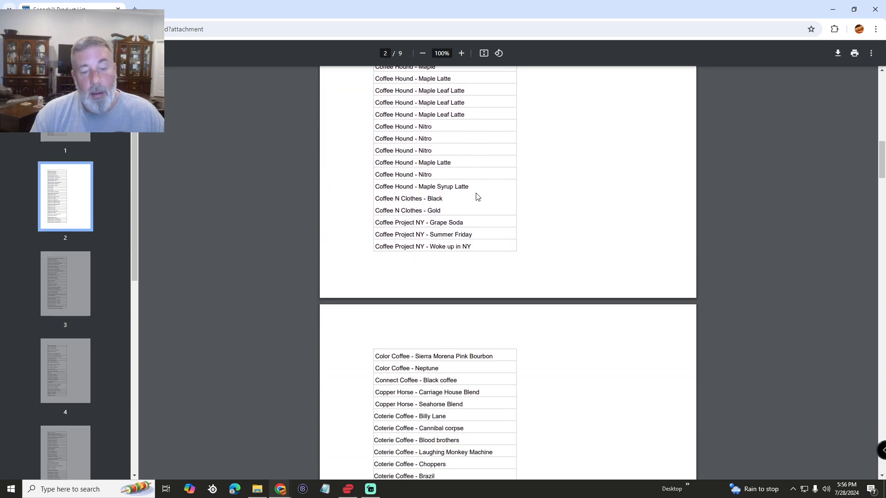
scroll(down, 3)
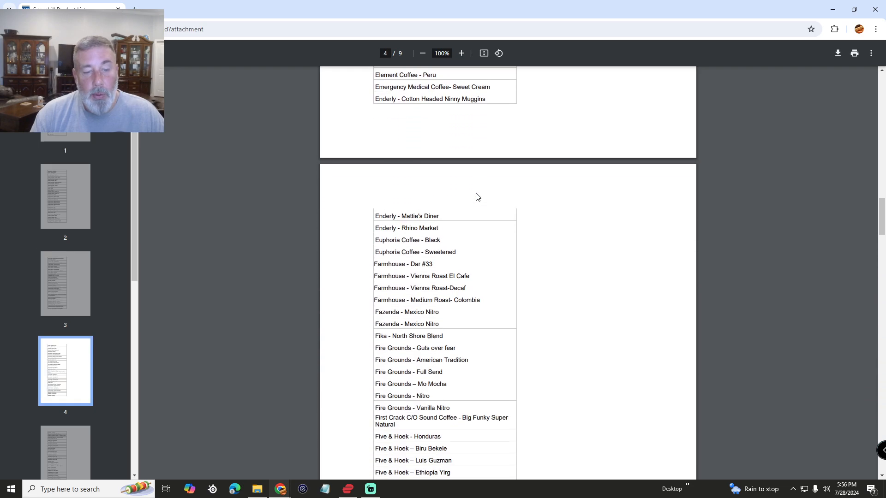
scroll(down, 3)
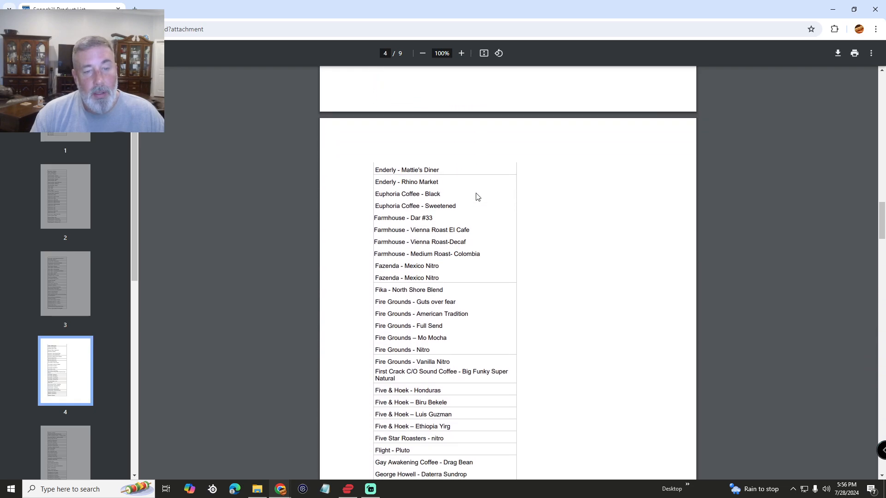
scroll(down, 3)
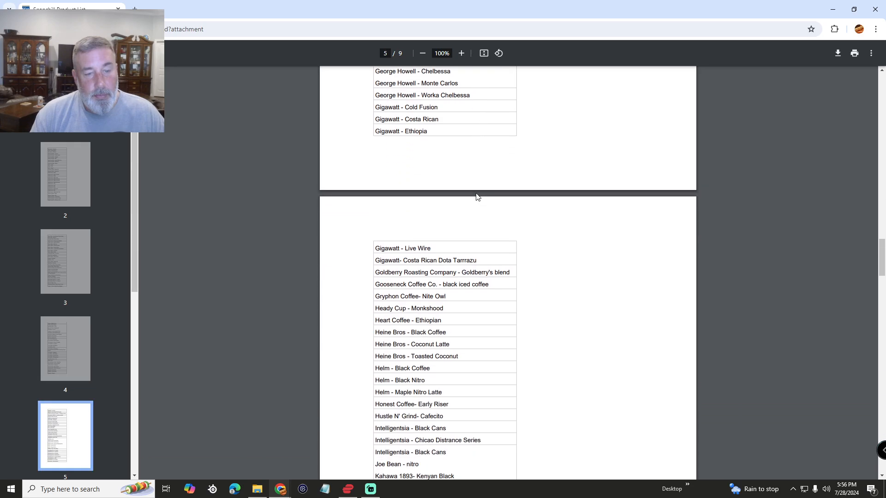
scroll(down, 3)
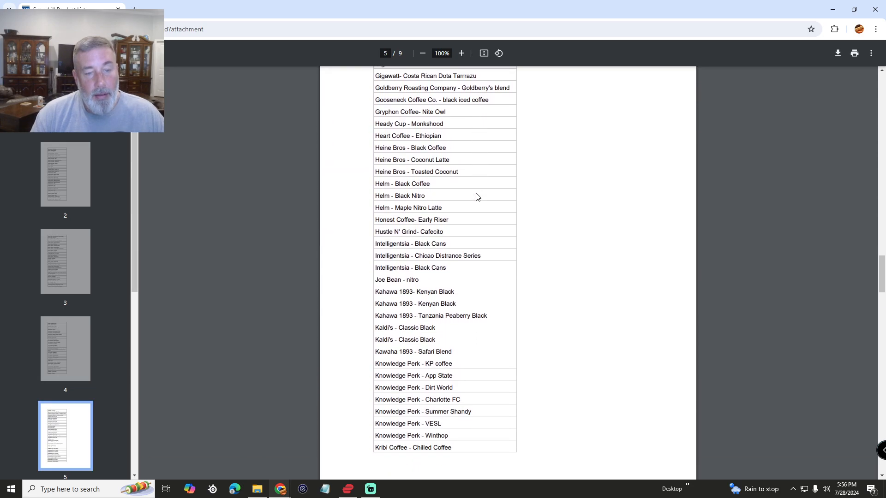
scroll(down, 3)
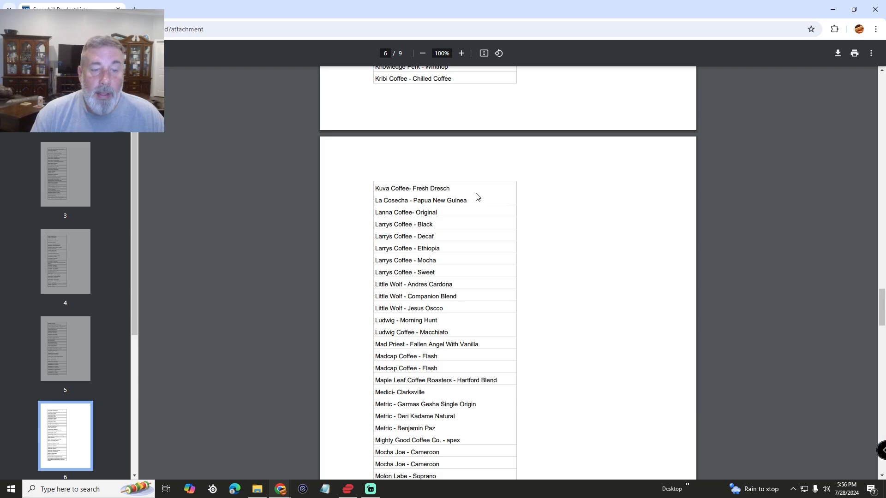
scroll(down, 3)
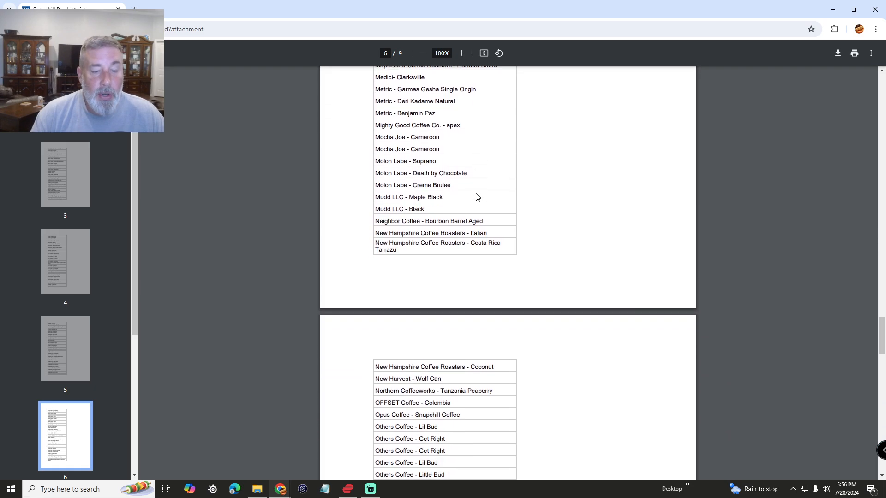
scroll(down, 3)
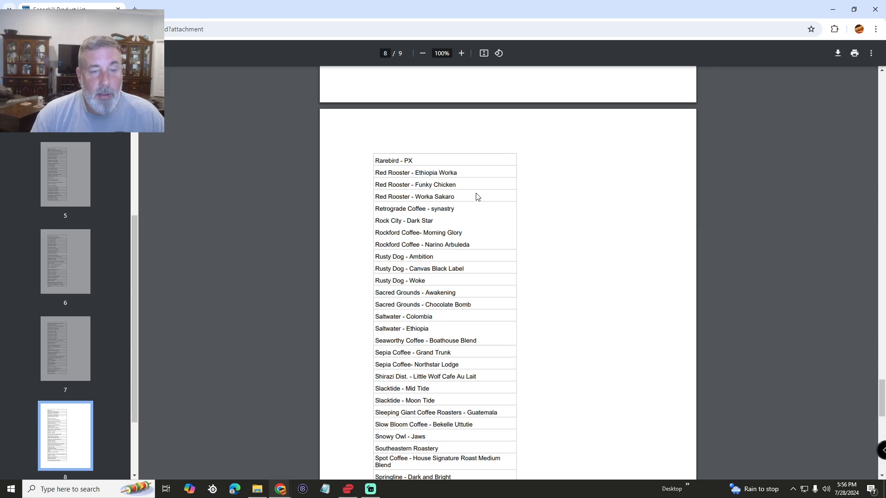
scroll(down, 3)
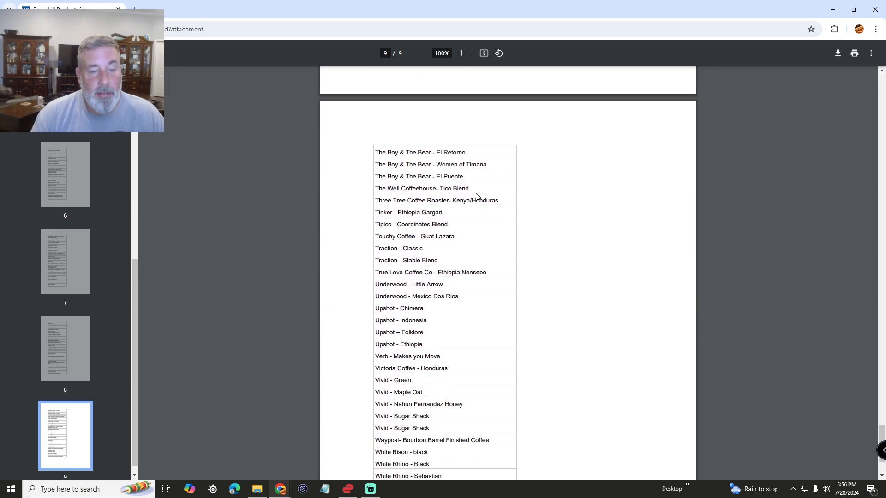
scroll(down, 3)
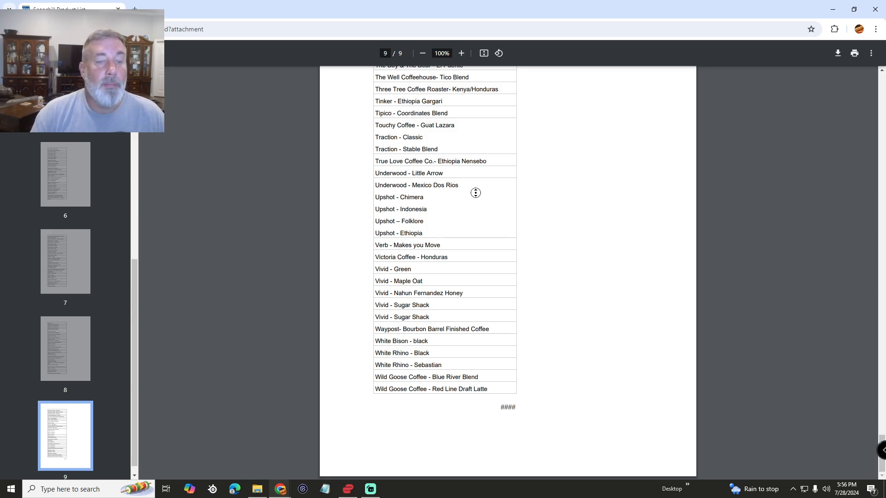
mouse_move(518, 228)
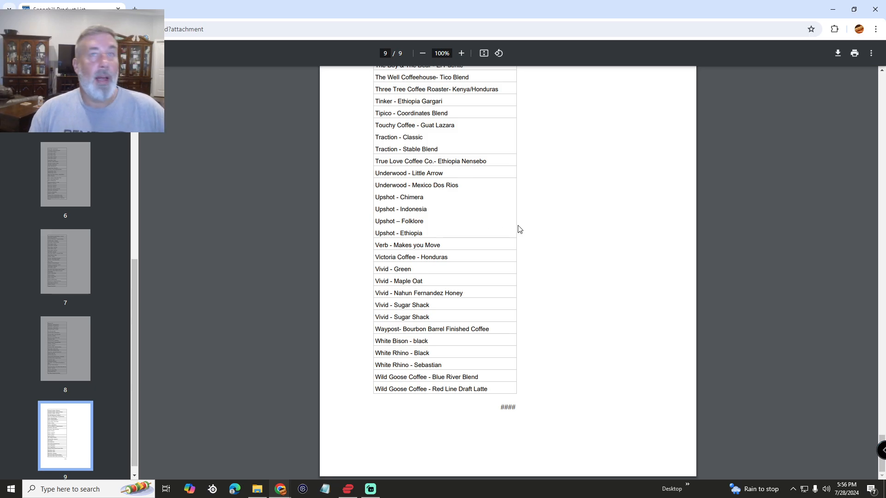